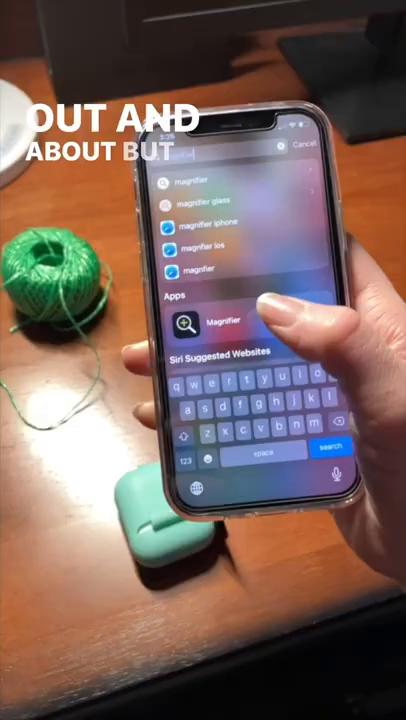
# Search Spotlight for 'Mag' and launch Magnifier to its front-camera view with zoom slider.
pyautogui.click(212, 322)
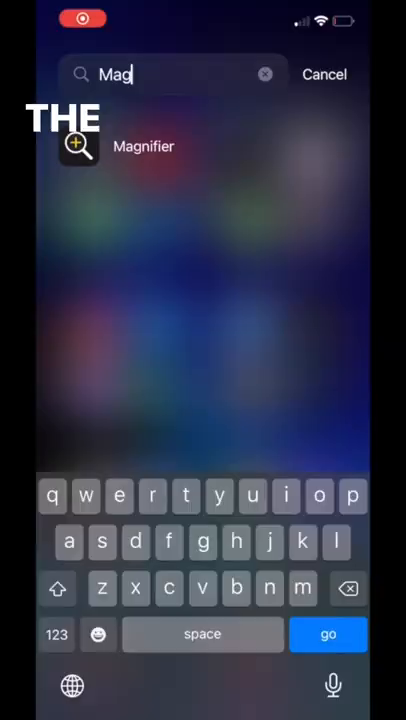
pyautogui.click(144, 146)
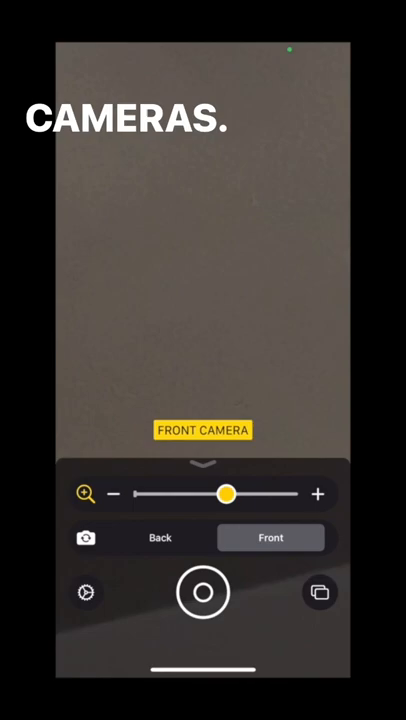